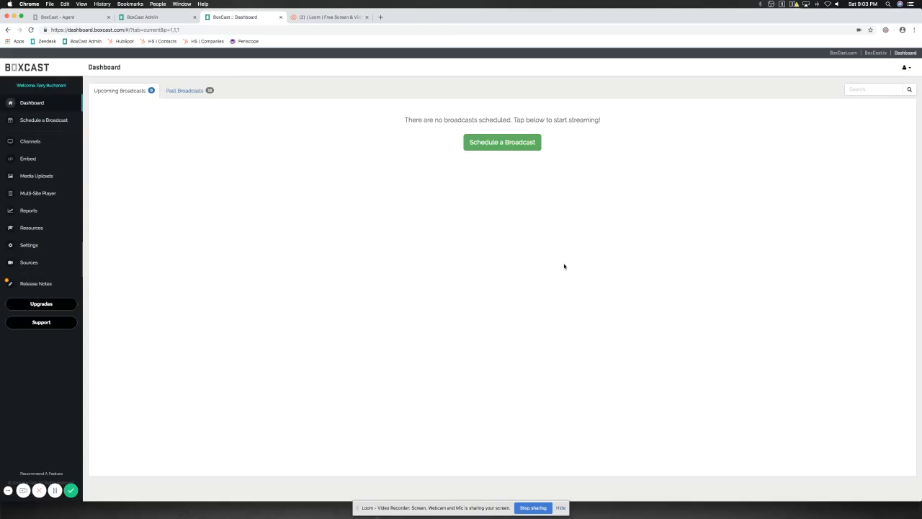
pyautogui.moveTo(558, 267)
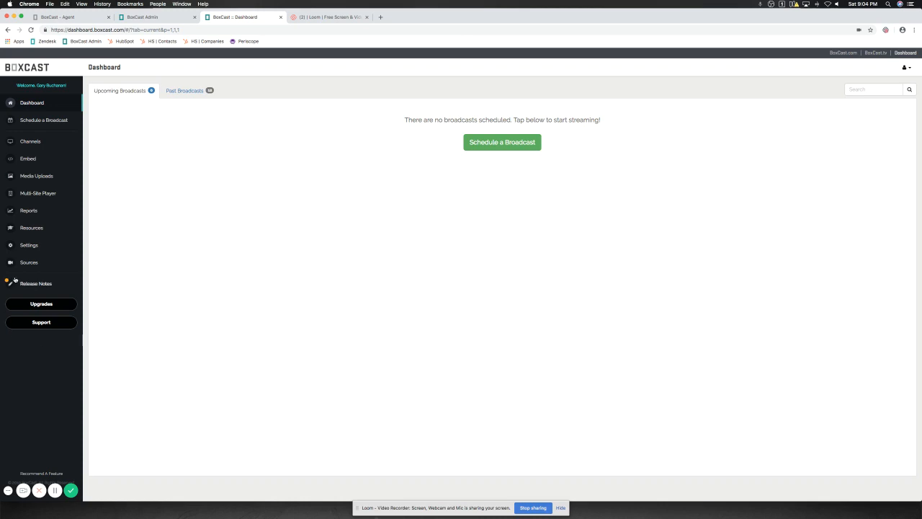
# Regenerate the RTMP source's stream key from the Sources page and confirm the replacement.
pyautogui.click(29, 262)
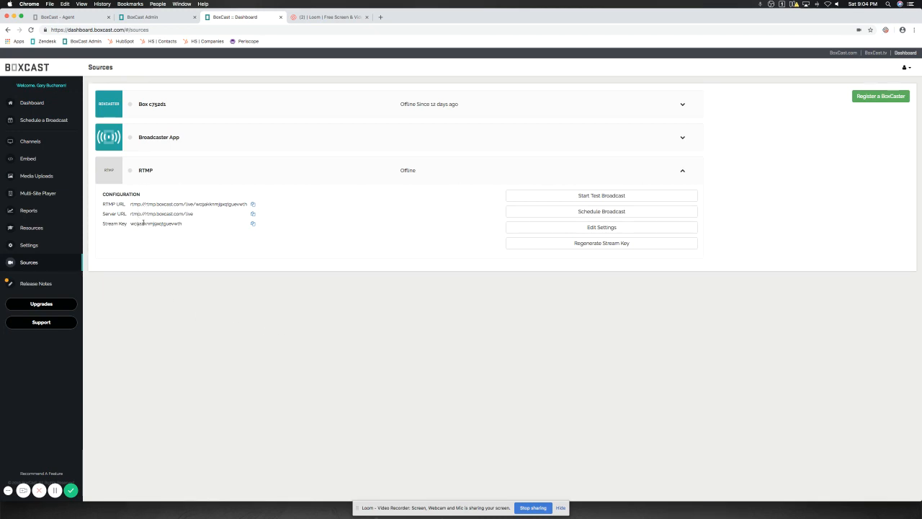
pyautogui.moveTo(314, 237)
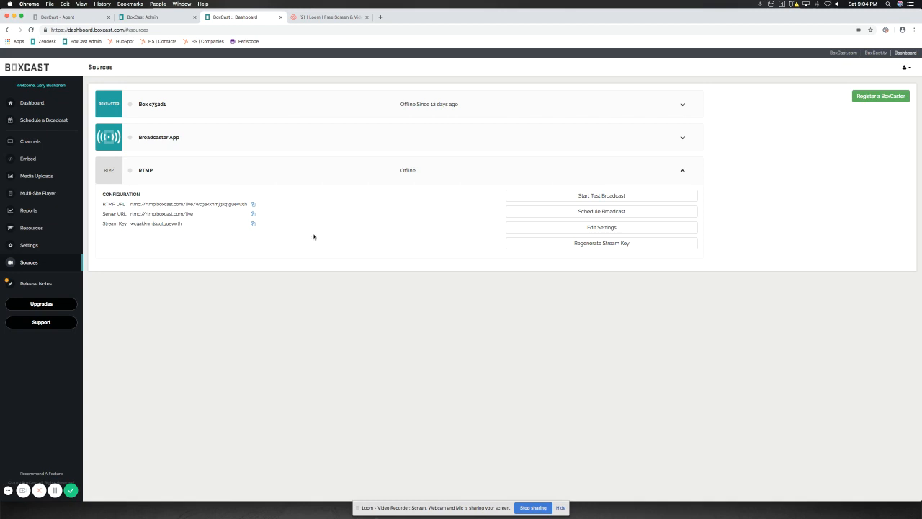
pyautogui.click(602, 242)
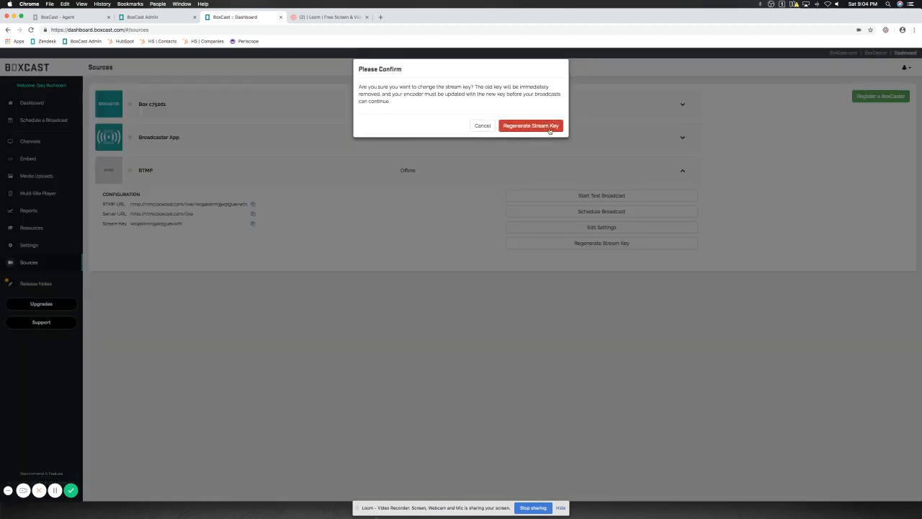
pyautogui.click(530, 126)
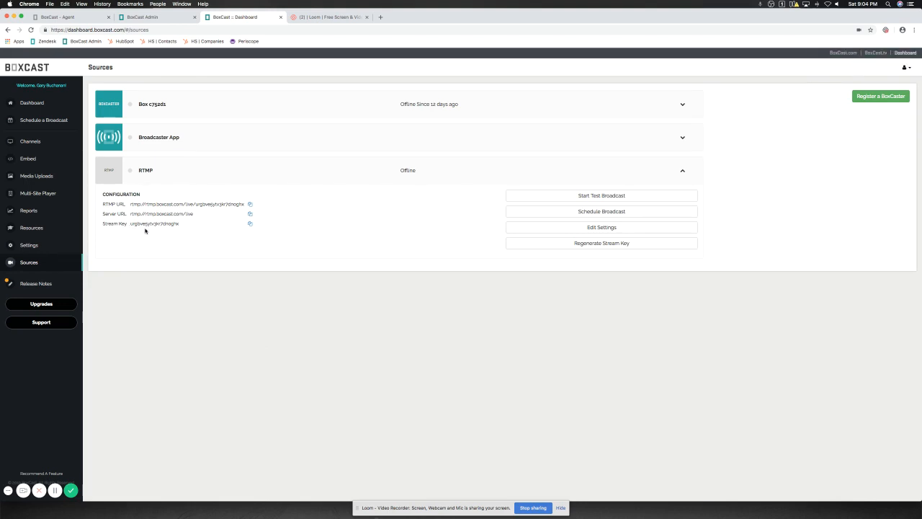
pyautogui.moveTo(381, 233)
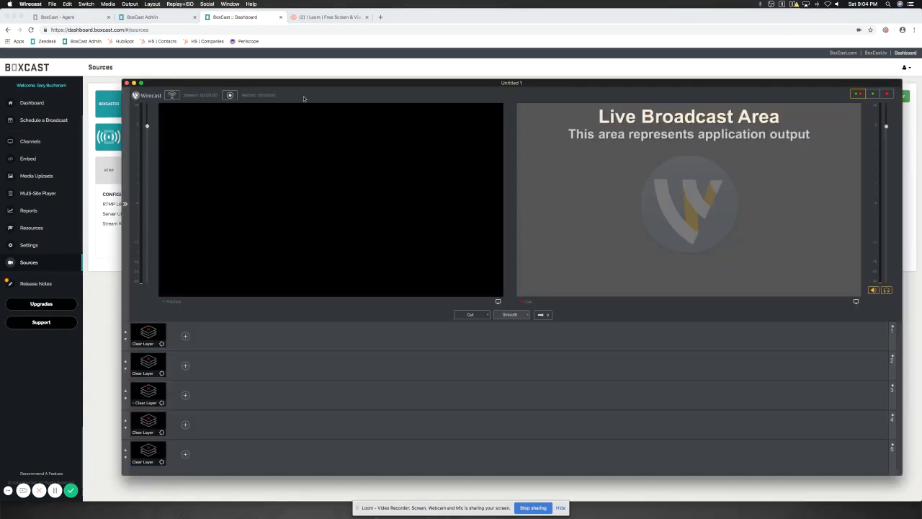
# In Wirecast's Output Settings, choose RTMP Server as the output destination.
pyautogui.click(130, 3)
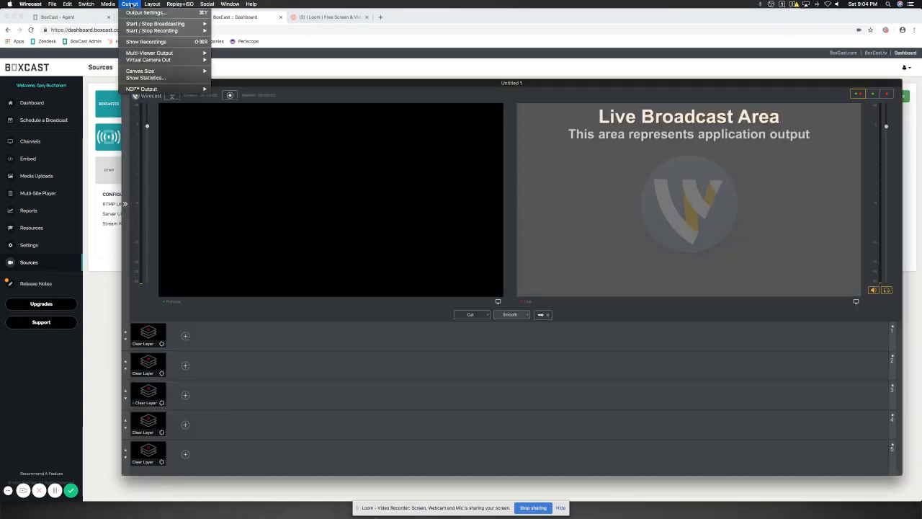
pyautogui.click(146, 11)
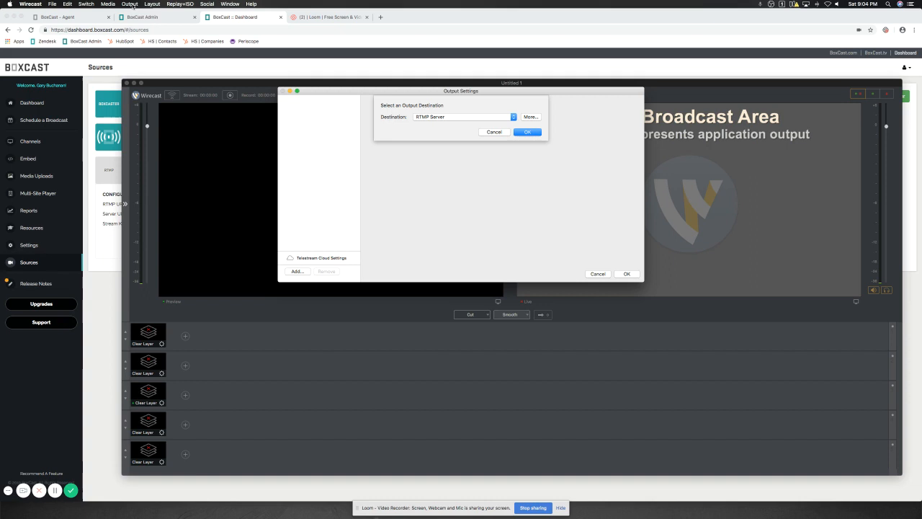
pyautogui.moveTo(444, 44)
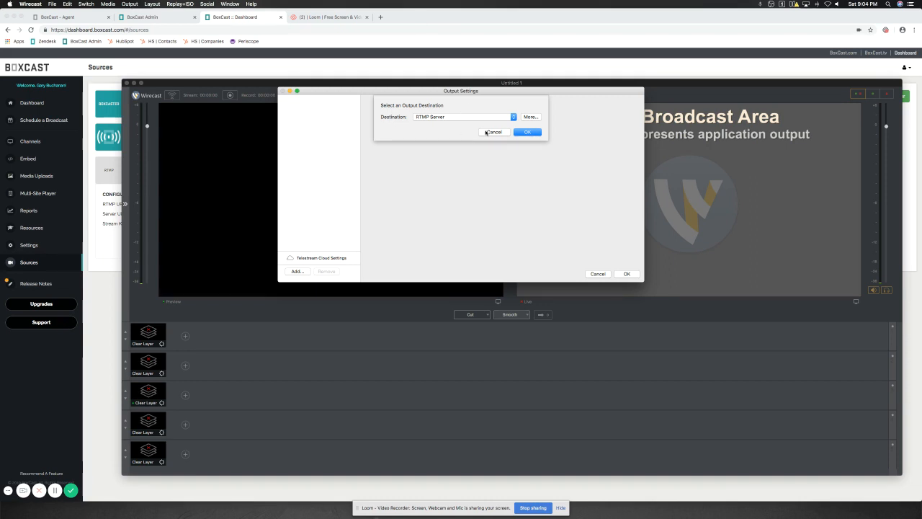
pyautogui.click(461, 117)
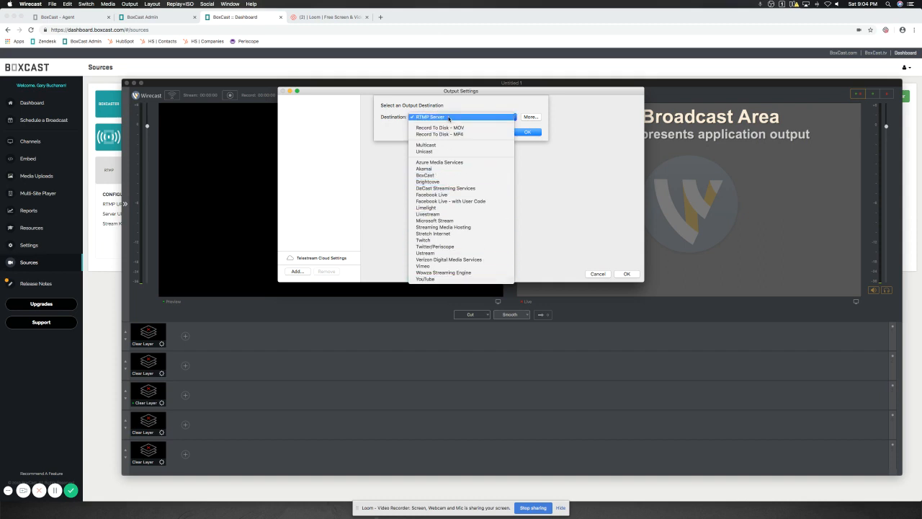
pyautogui.click(429, 117)
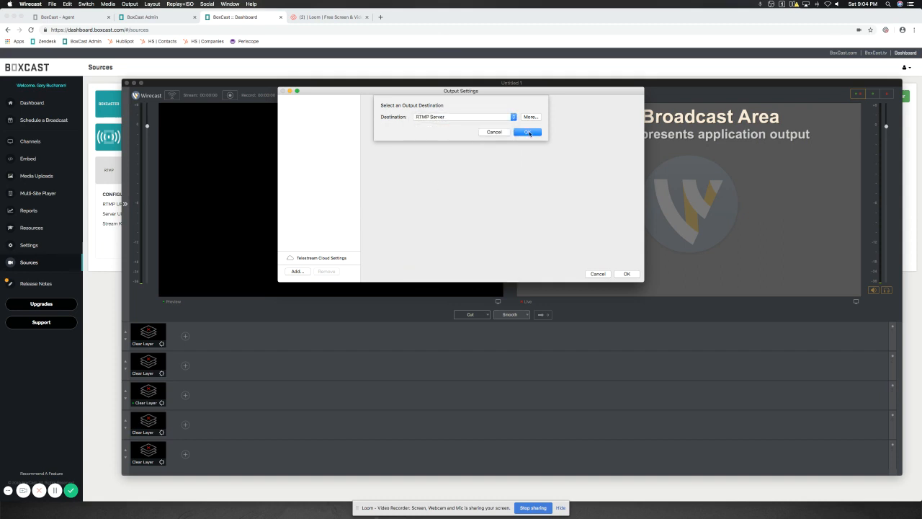
# Set the RTMP Server address to rtmp://rtmp.boxcast.com/live with the BoxCast stream key and save.
pyautogui.click(529, 132)
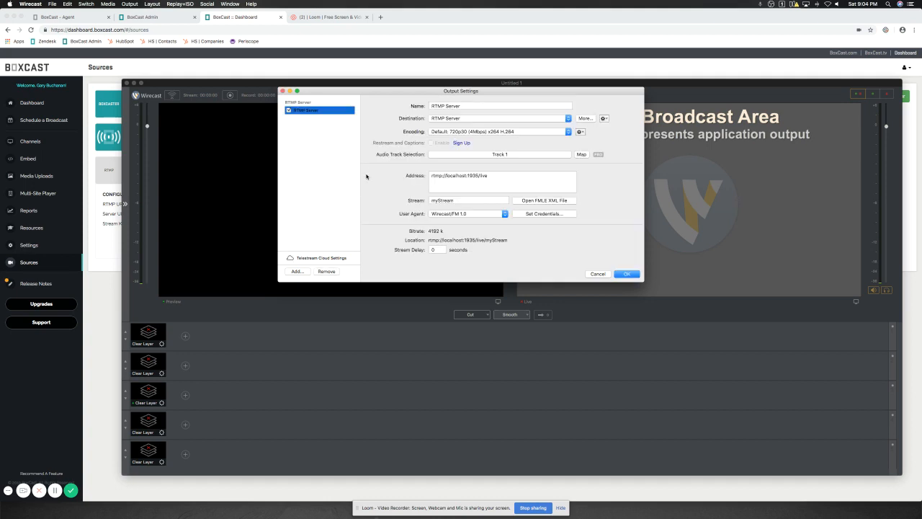
pyautogui.moveTo(430, 185)
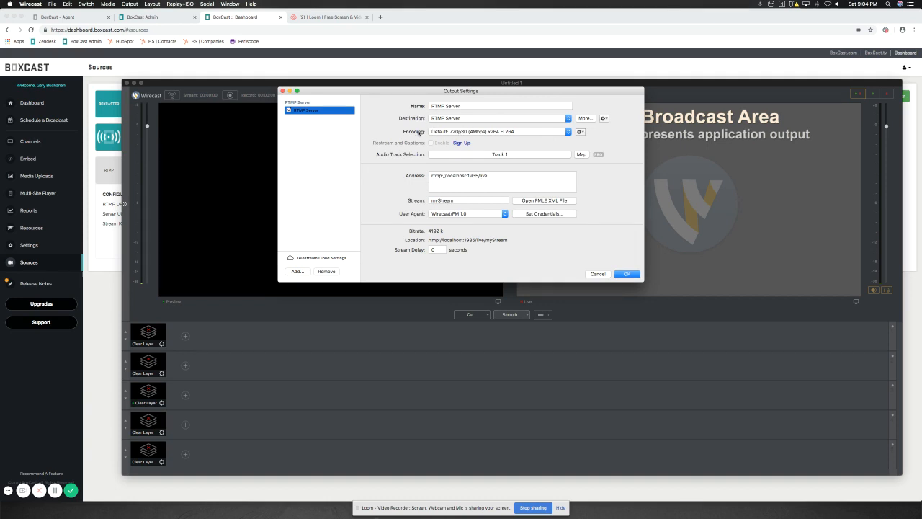
pyautogui.click(501, 176)
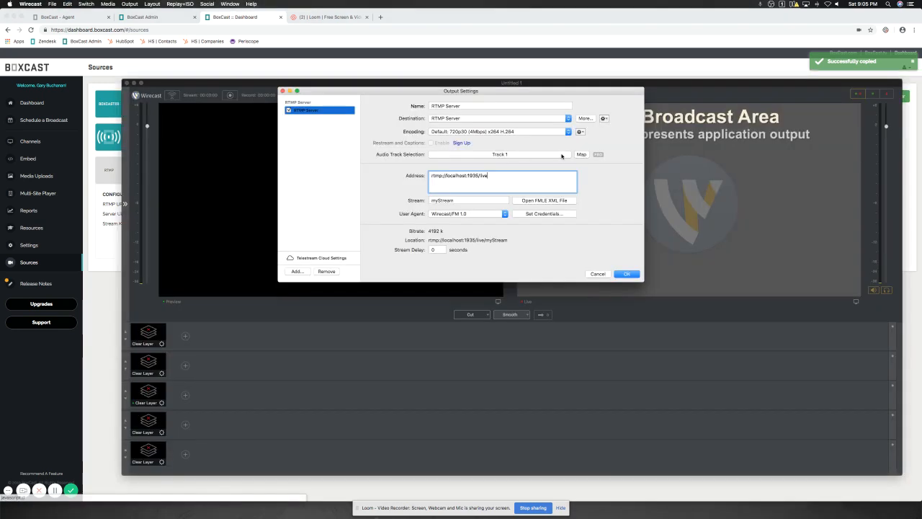
pyautogui.write('rtmp://rtmp.boxcast.com/live')
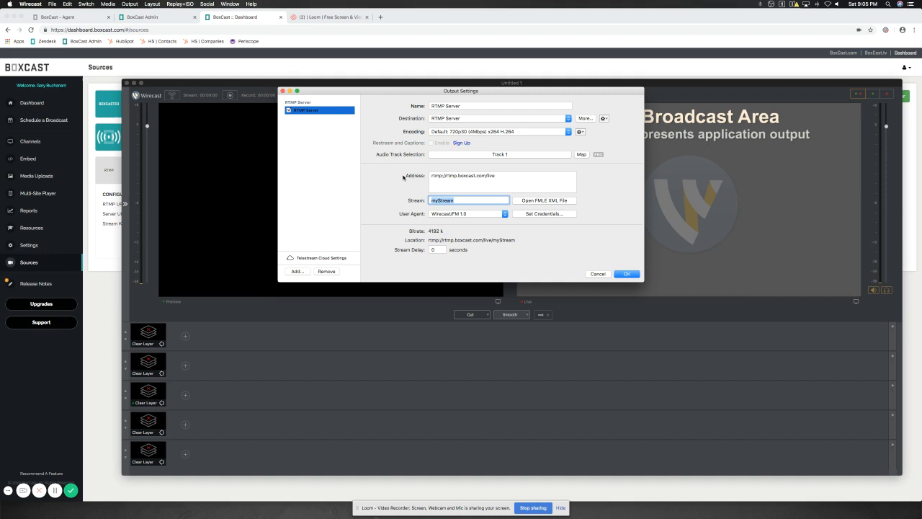
pyautogui.moveTo(416, 199)
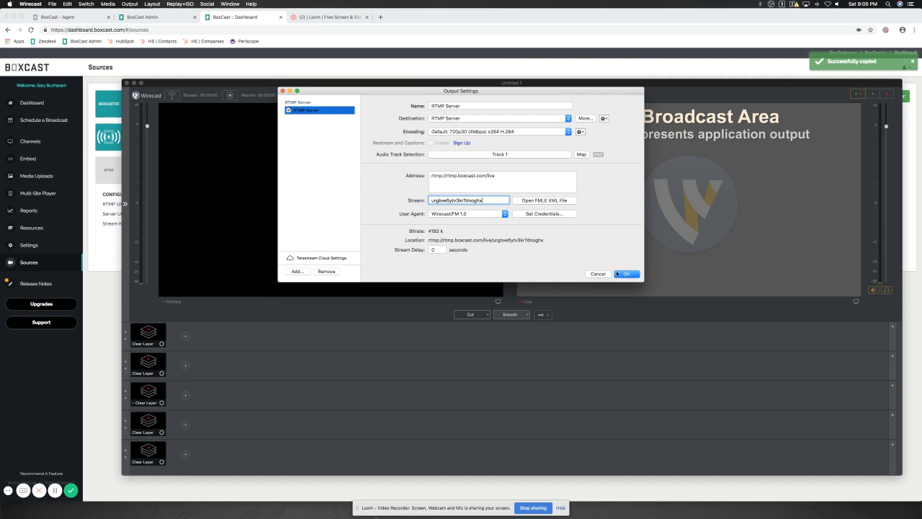
pyautogui.click(625, 274)
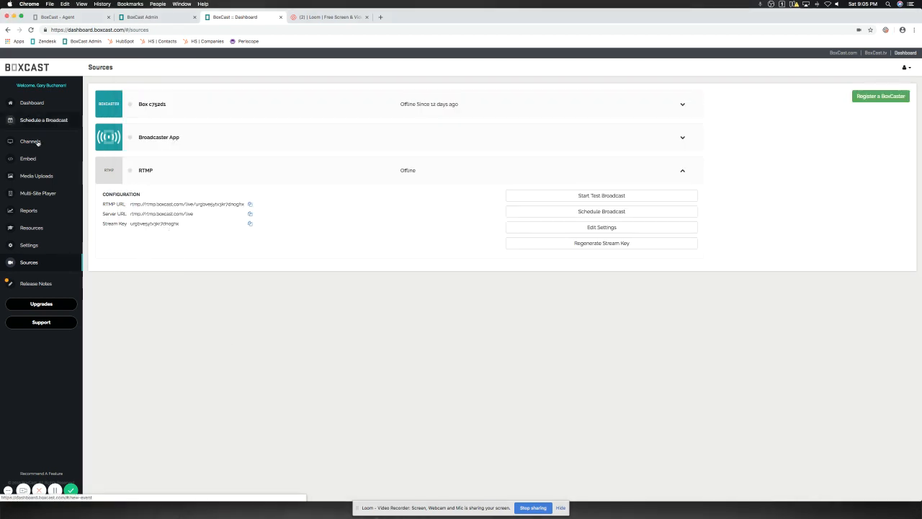
# Schedule a new broadcast named 'RTMP - WC' with RTMP as its source.
pyautogui.click(43, 119)
pyautogui.write('RTMP-')
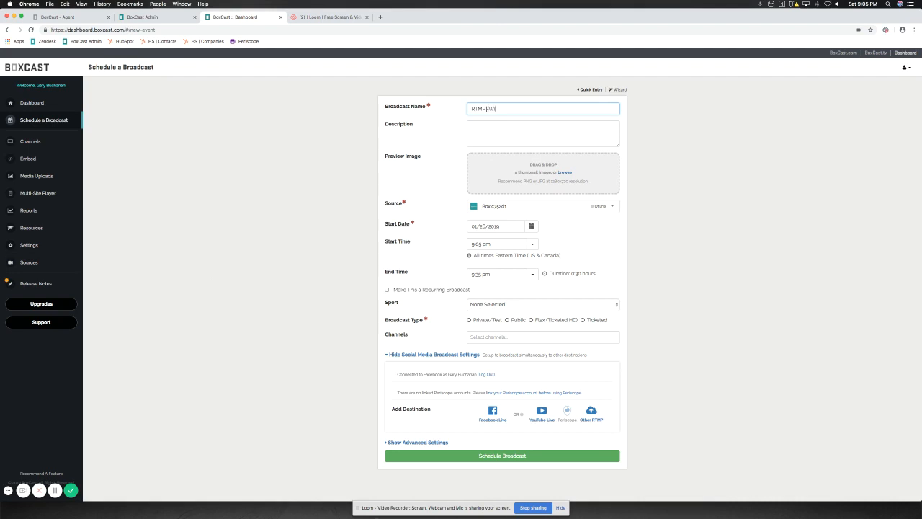
pyautogui.write('WC')
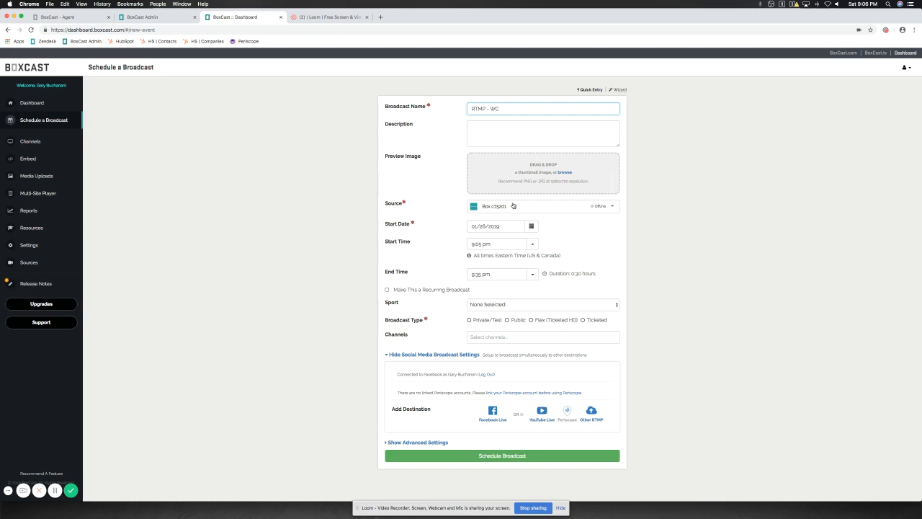
pyautogui.click(542, 206)
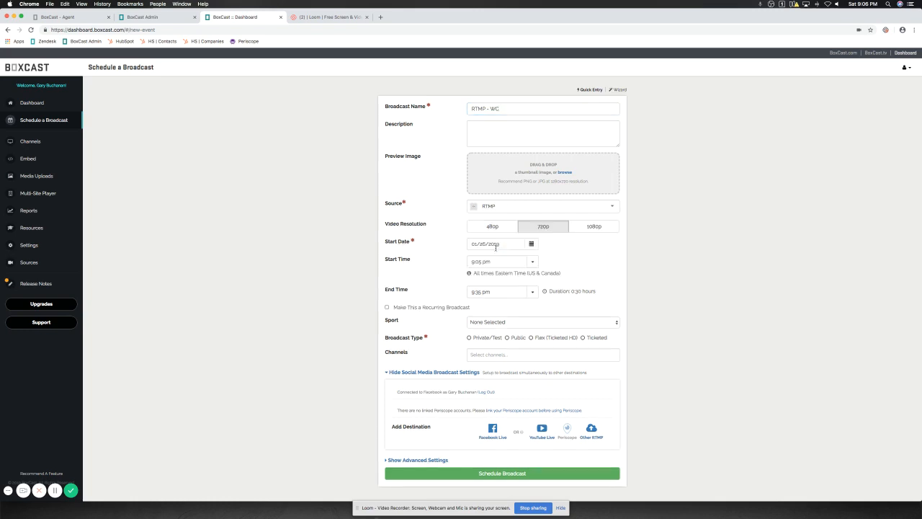
pyautogui.moveTo(539, 234)
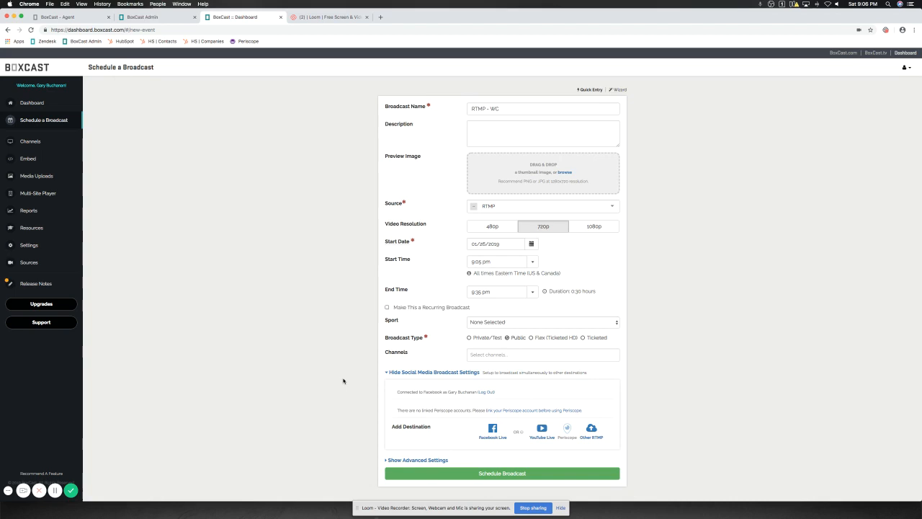
pyautogui.click(501, 472)
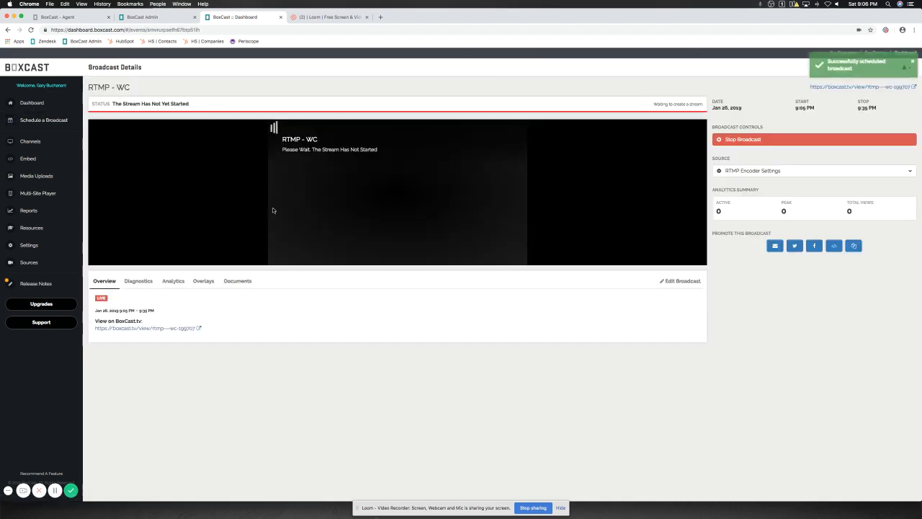
pyautogui.moveTo(377, 180)
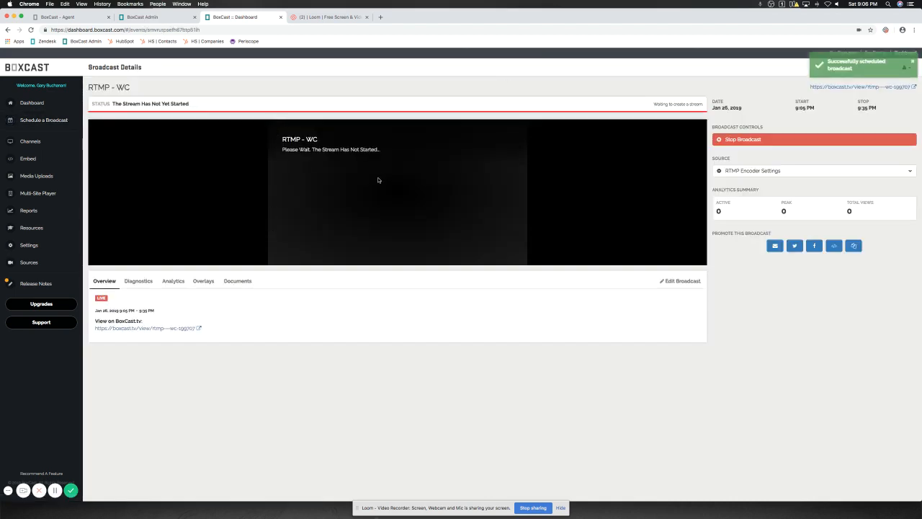
# Expand the RTMP Encoder Settings and view the full RTMP settings for RTMP - WC.
pyautogui.click(812, 170)
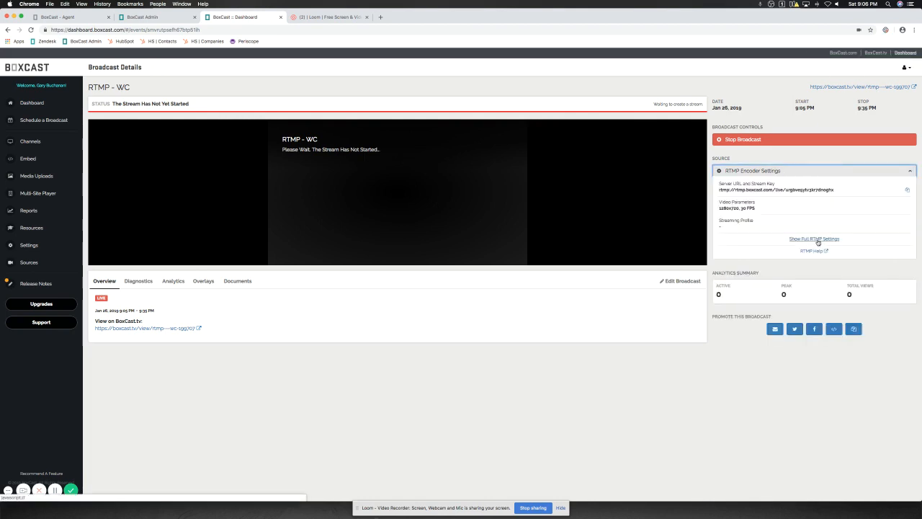
pyautogui.click(813, 239)
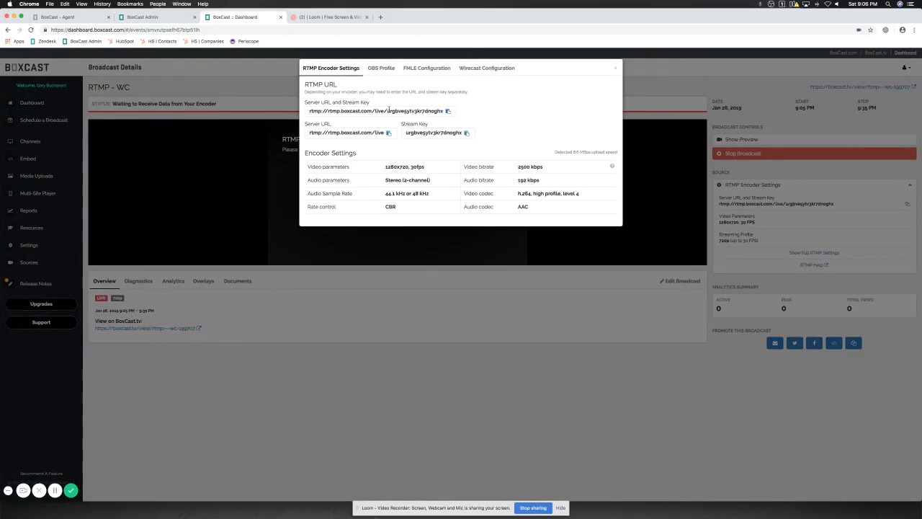
# Review the Wirecast Configuration steps, highlighting the BoxCast encoding entry, and return to Wirecast's Output Settings.
pyautogui.click(486, 68)
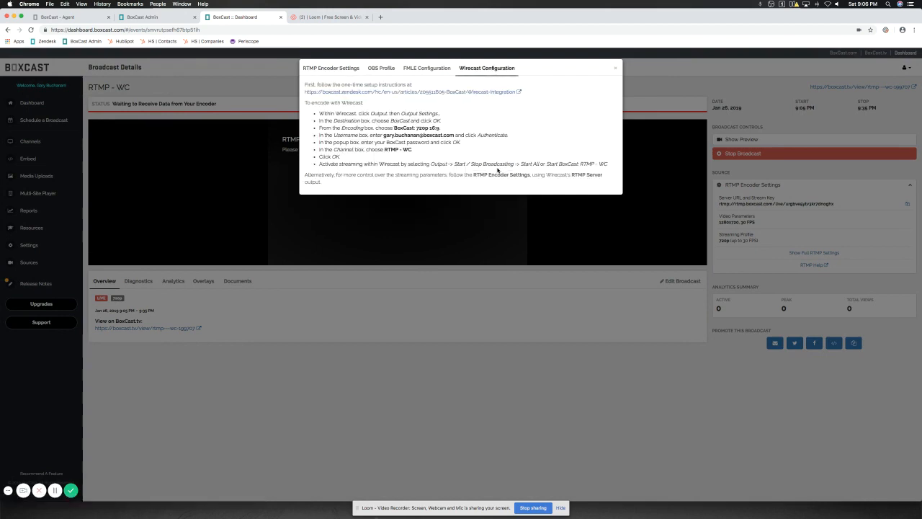
pyautogui.moveTo(475, 101)
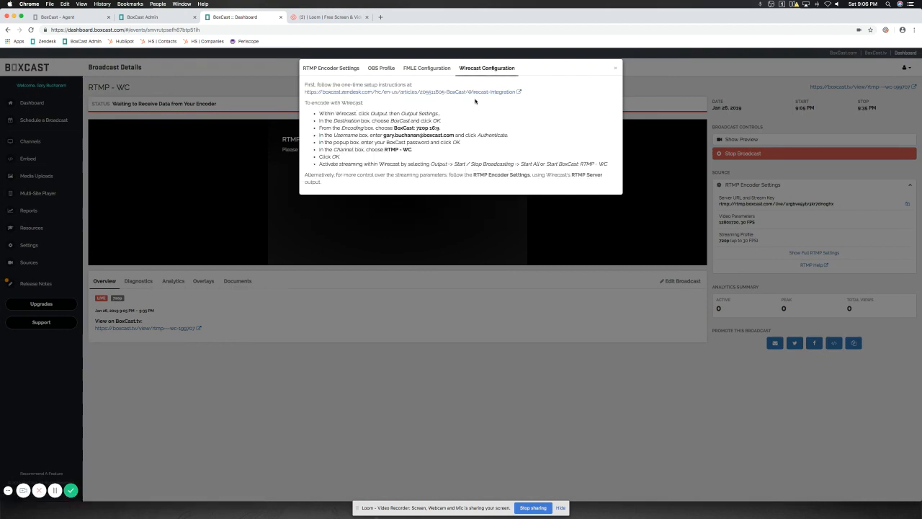
pyautogui.moveTo(412, 92)
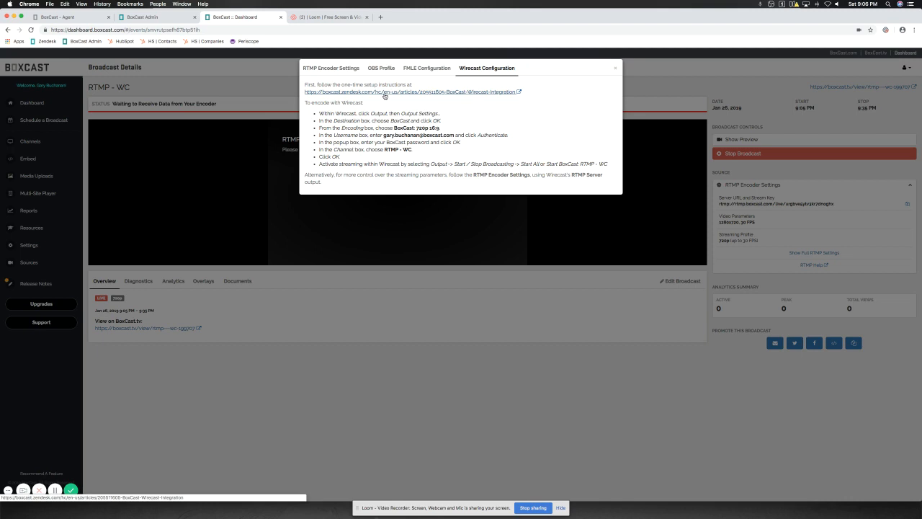
pyautogui.moveTo(403, 98)
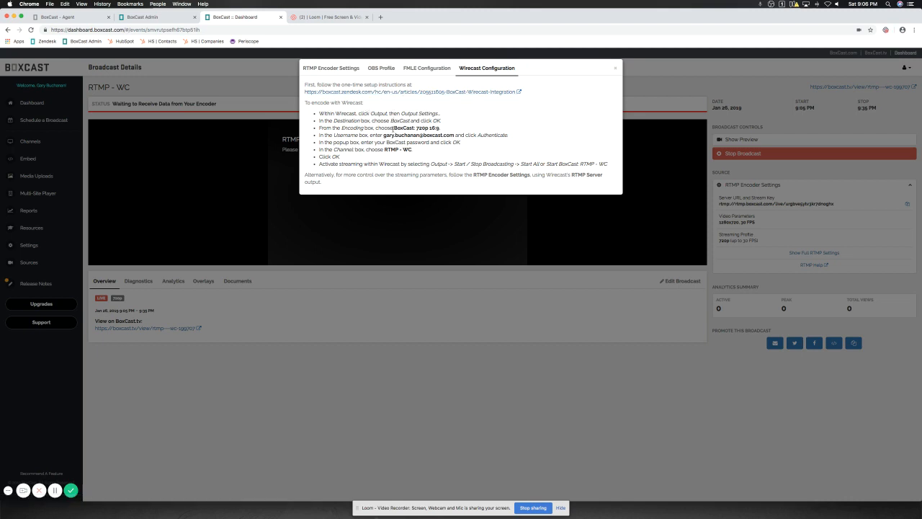
pyautogui.doubleClick(423, 127)
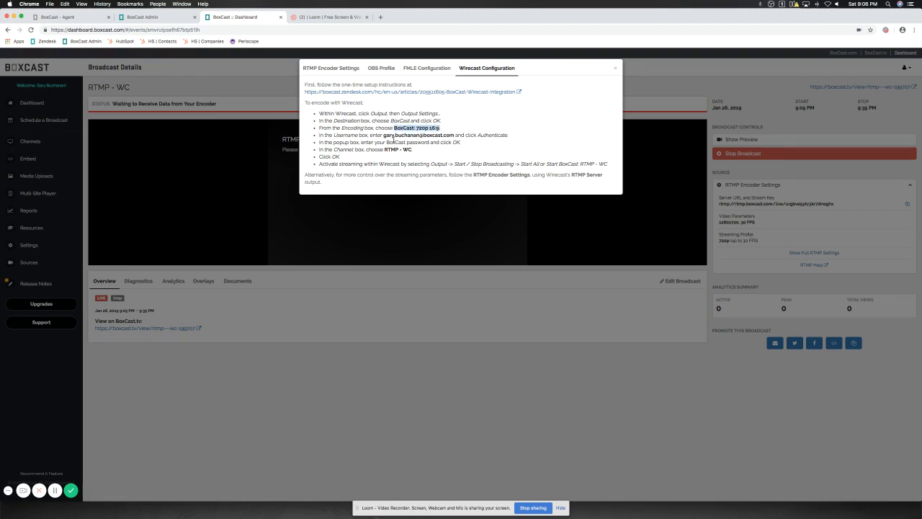
pyautogui.click(615, 68)
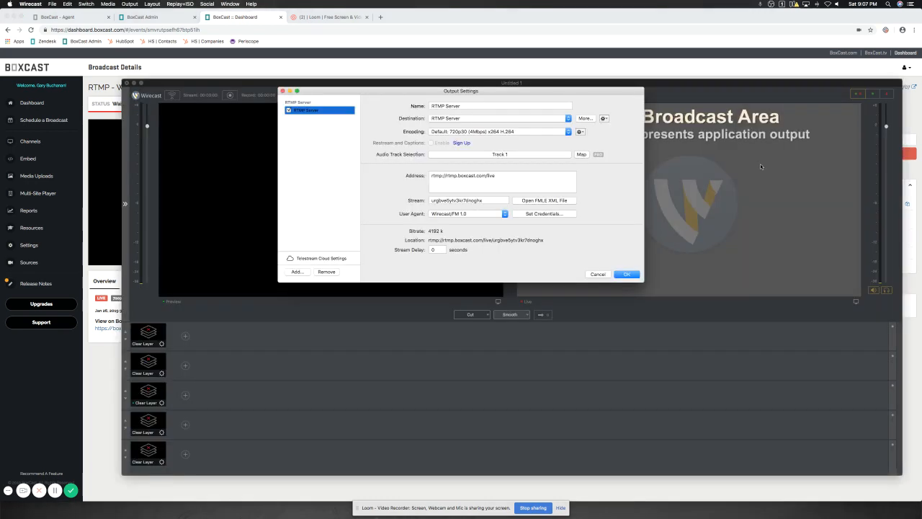
# Confirm Wirecast's RTMP output with the BoxCast address and stream key.
pyautogui.click(625, 274)
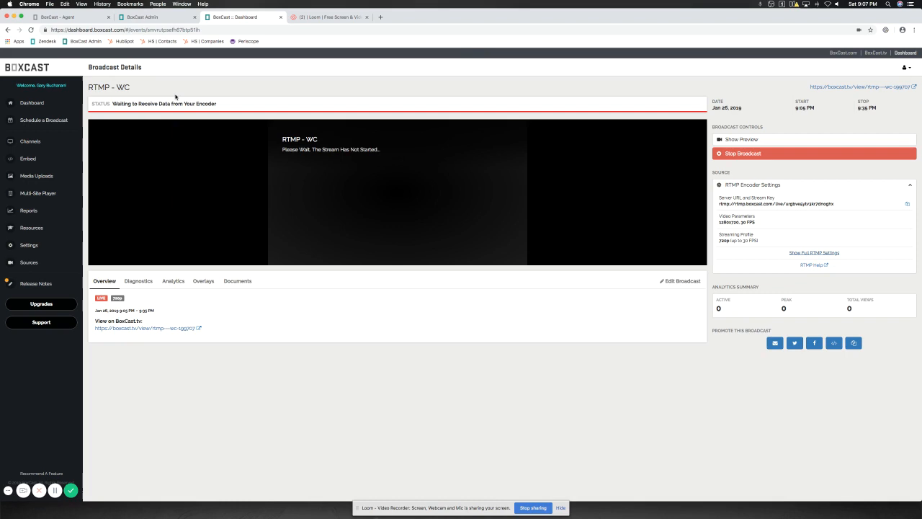
pyautogui.moveTo(332, 82)
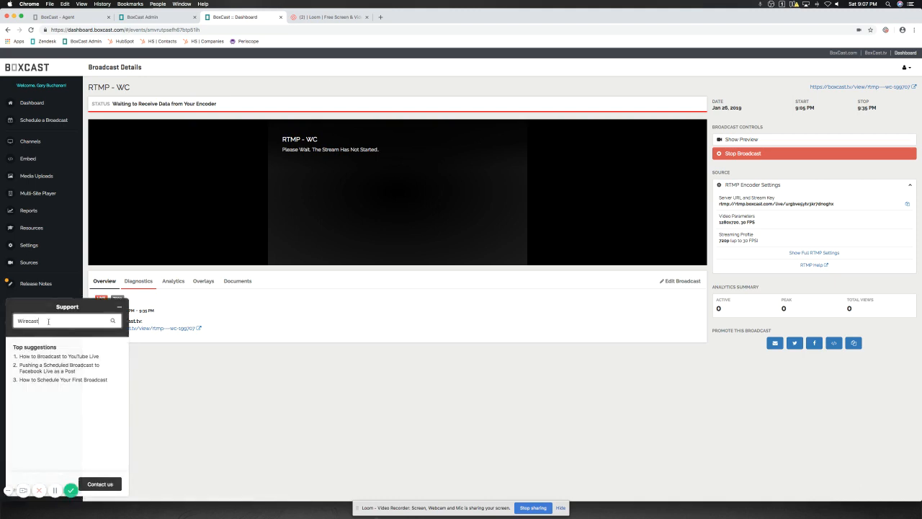
# Search the BoxCast Support widget for 'Wirecast' to list the Wirecast Integration article.
pyautogui.write('Wirecast')
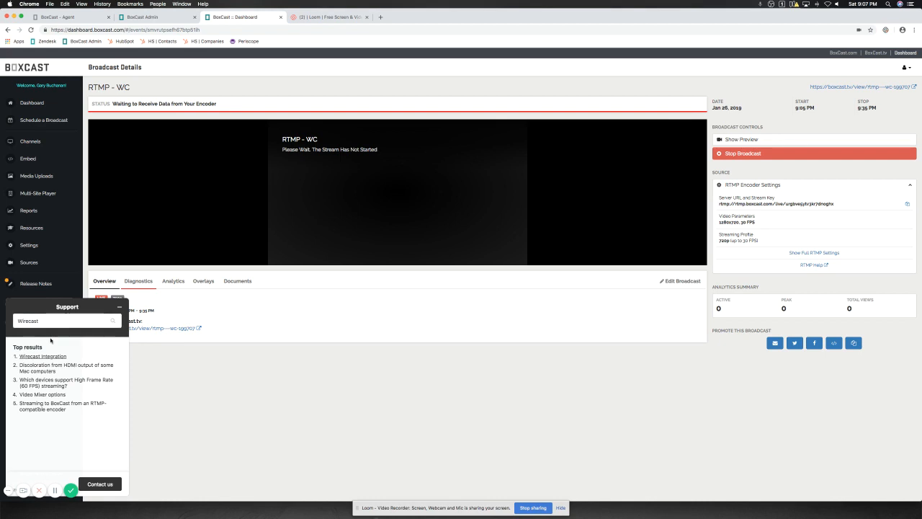